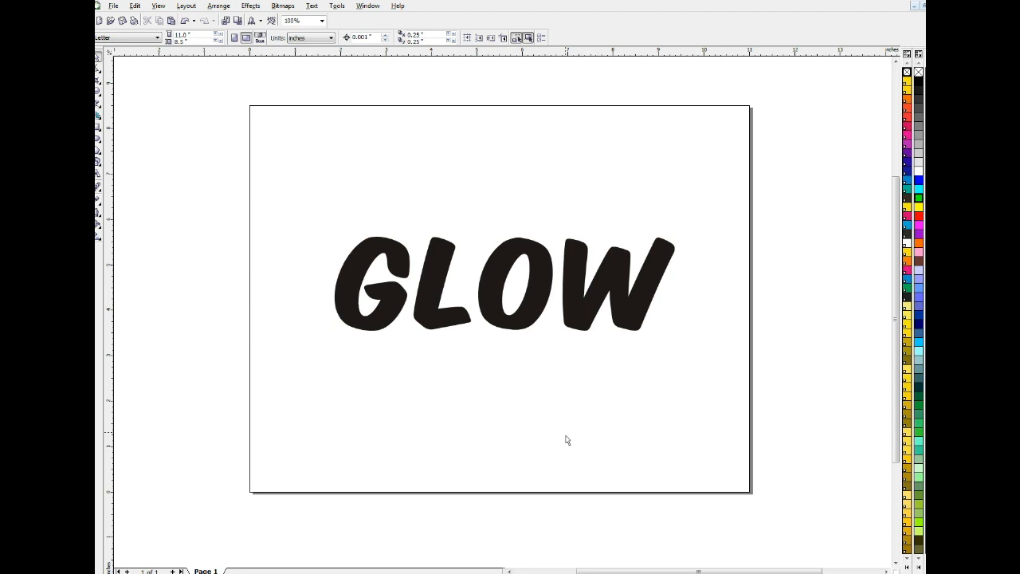
mouse_move(609, 387)
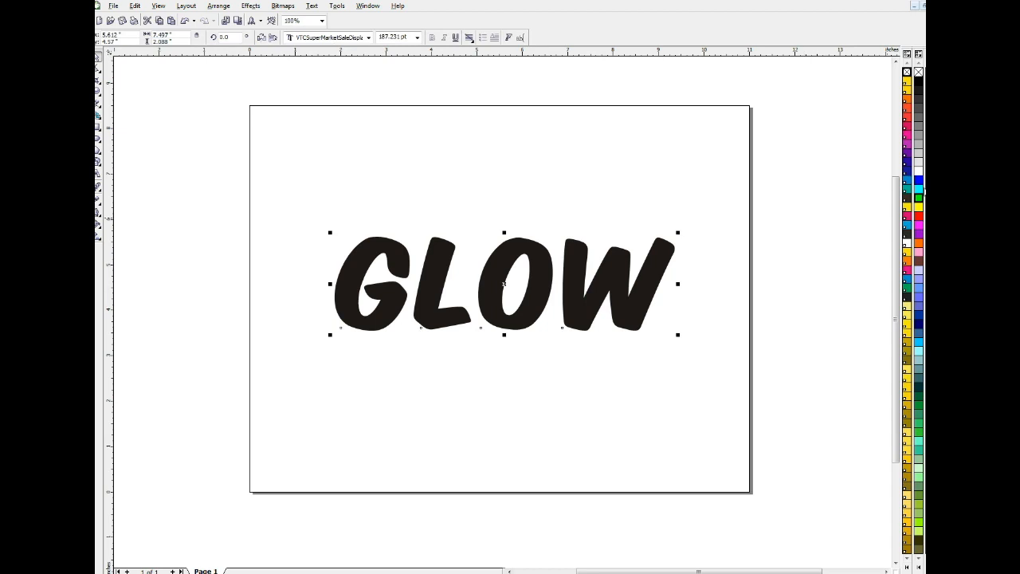
Step: Fill the GLOW text red after trying cyan and blue swatches
left_click(918, 195)
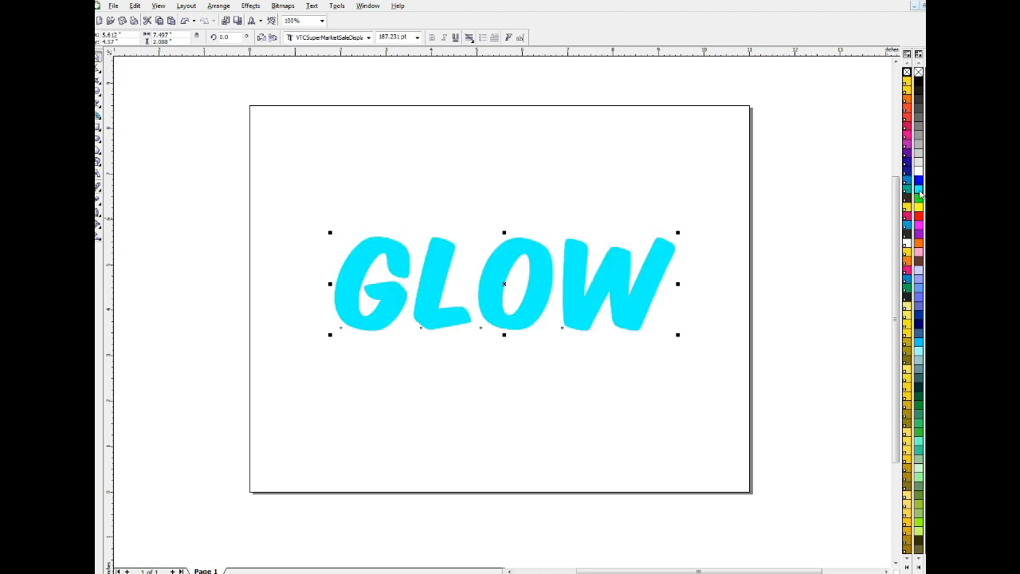
left_click(919, 217)
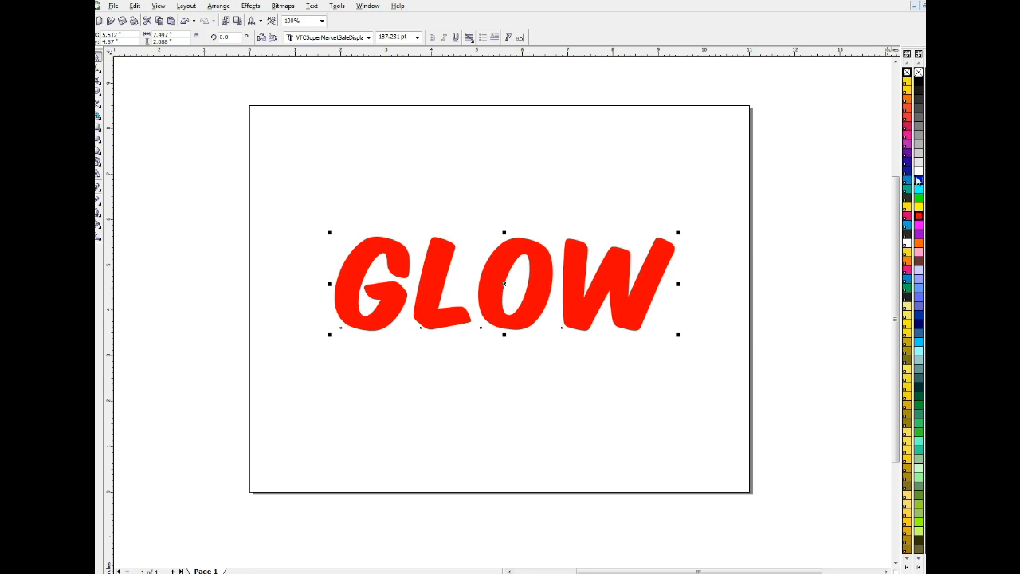
left_click(917, 216)
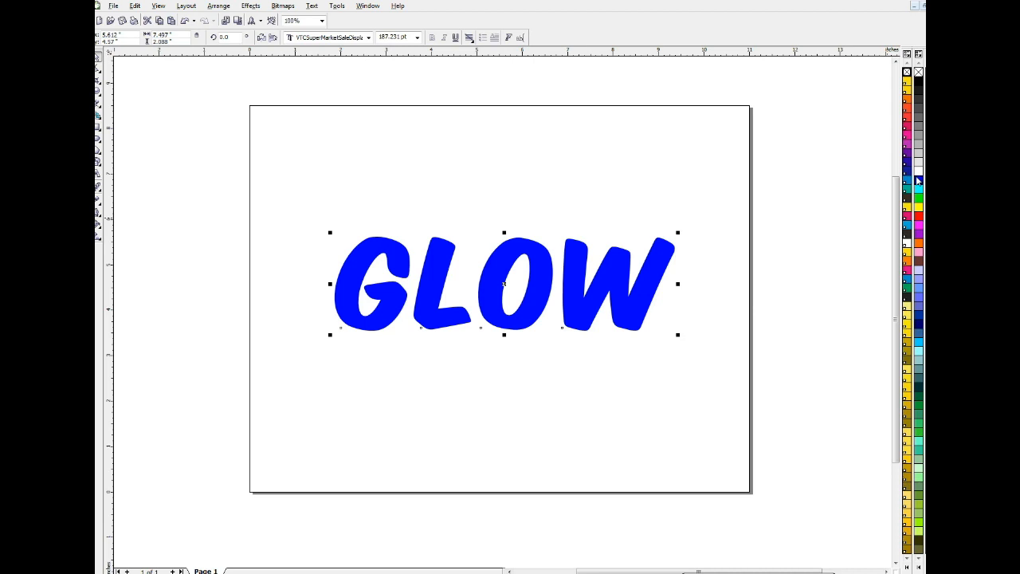
left_click(918, 218)
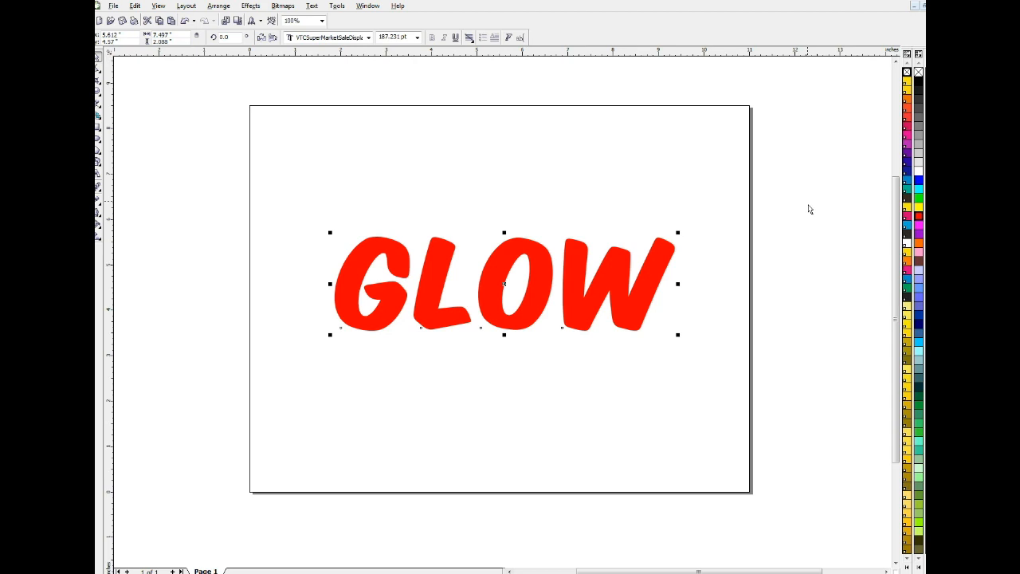
mouse_move(702, 179)
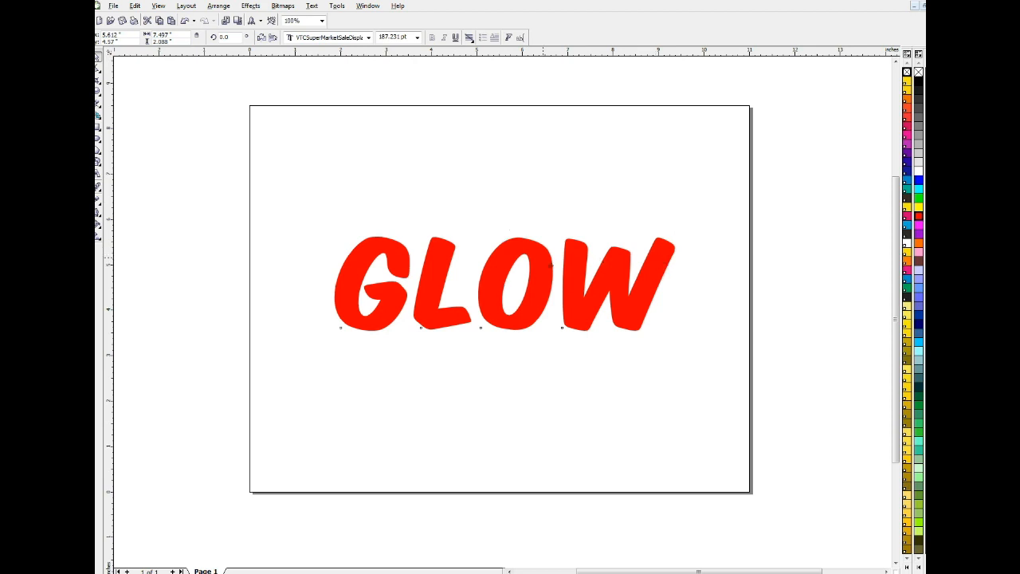
left_click(503, 283)
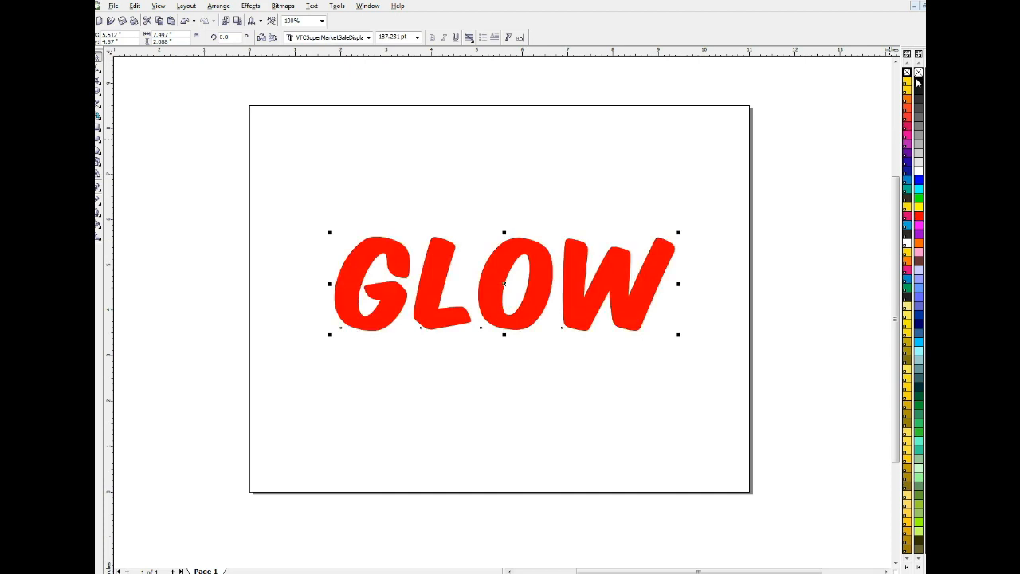
mouse_move(735, 220)
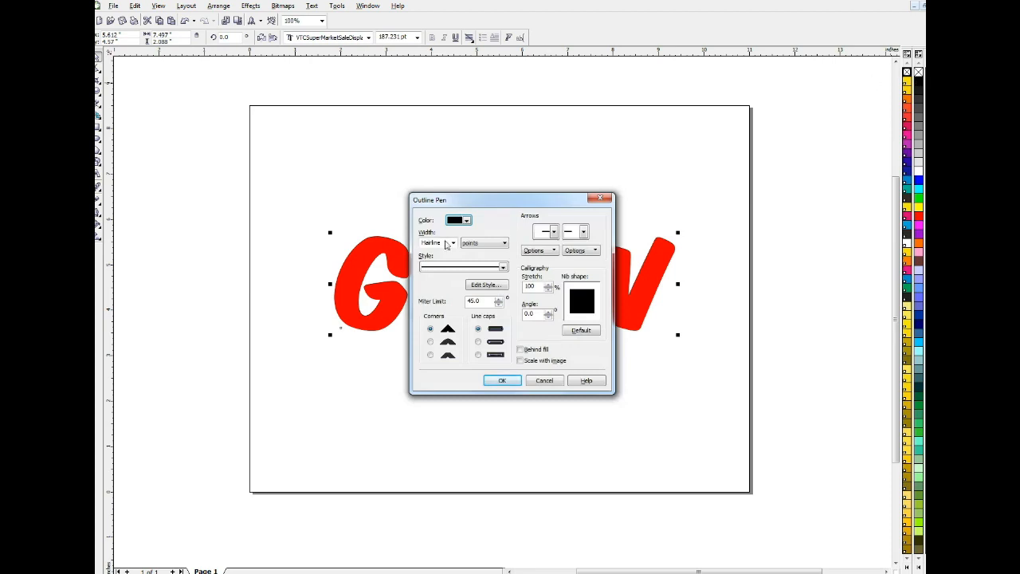
Step: Give the GLOW text a 45-point black outline with rounded corners
left_click(430, 341)
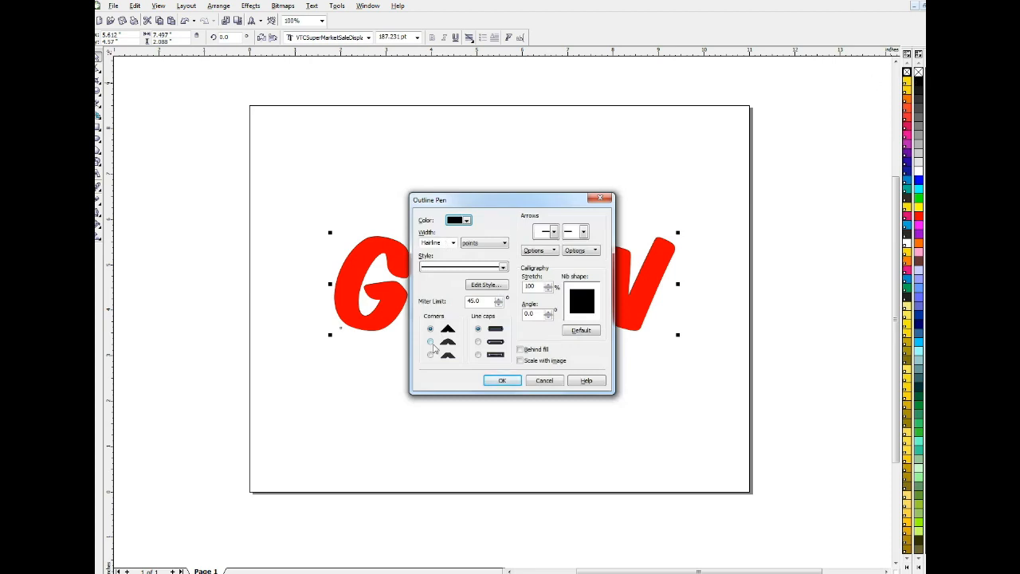
left_click(430, 342)
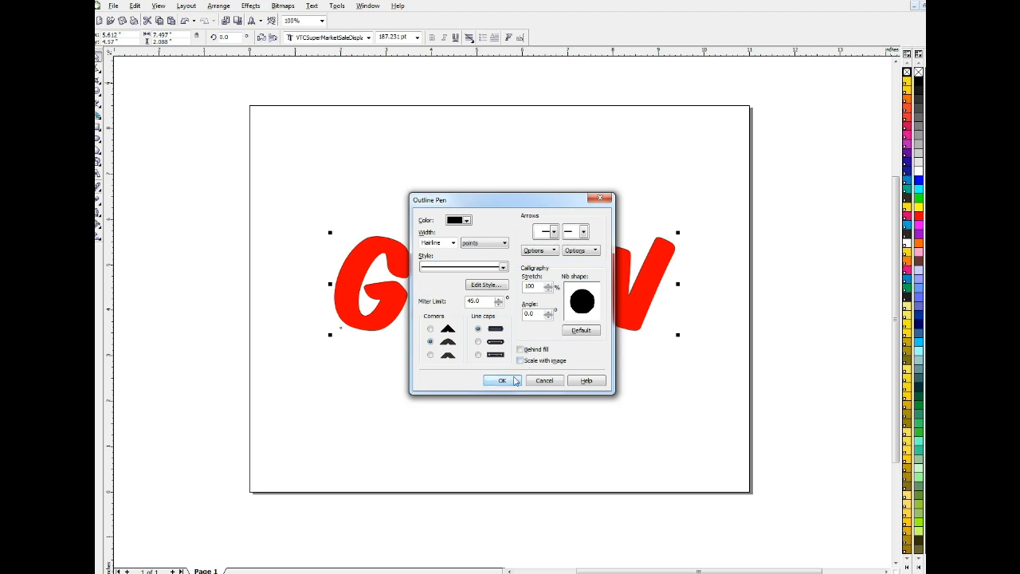
left_click(435, 242)
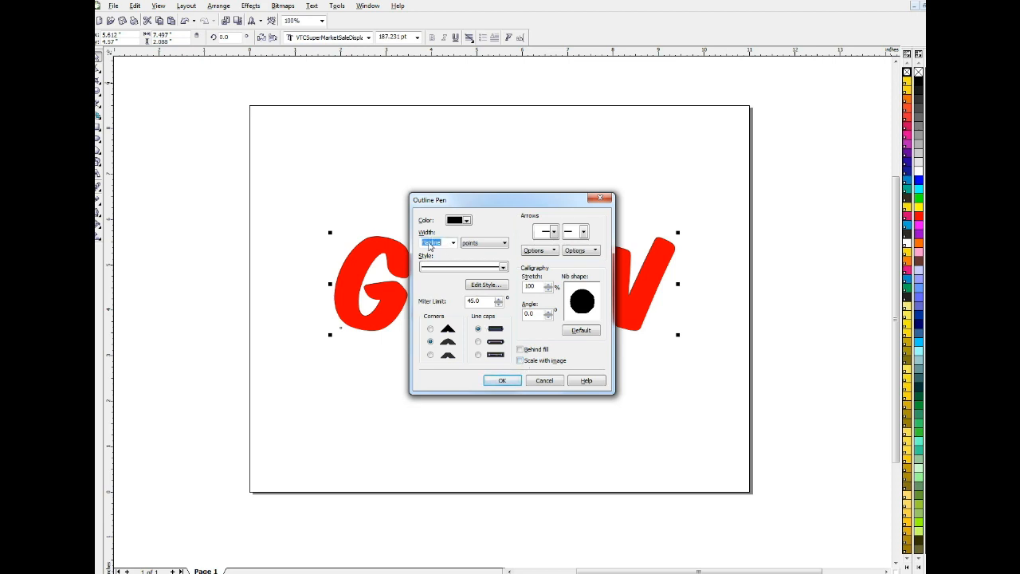
left_click(436, 242)
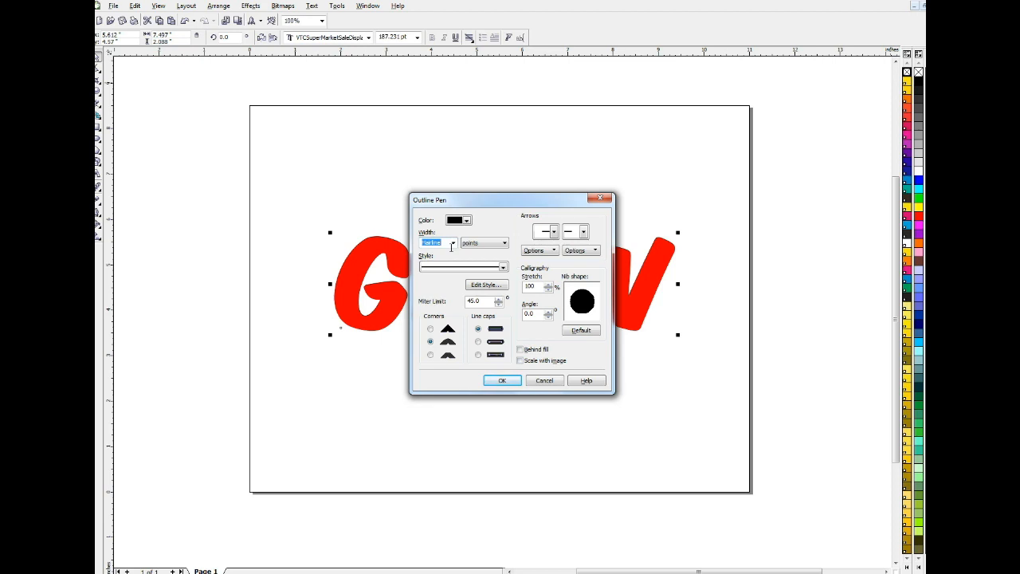
type("45")
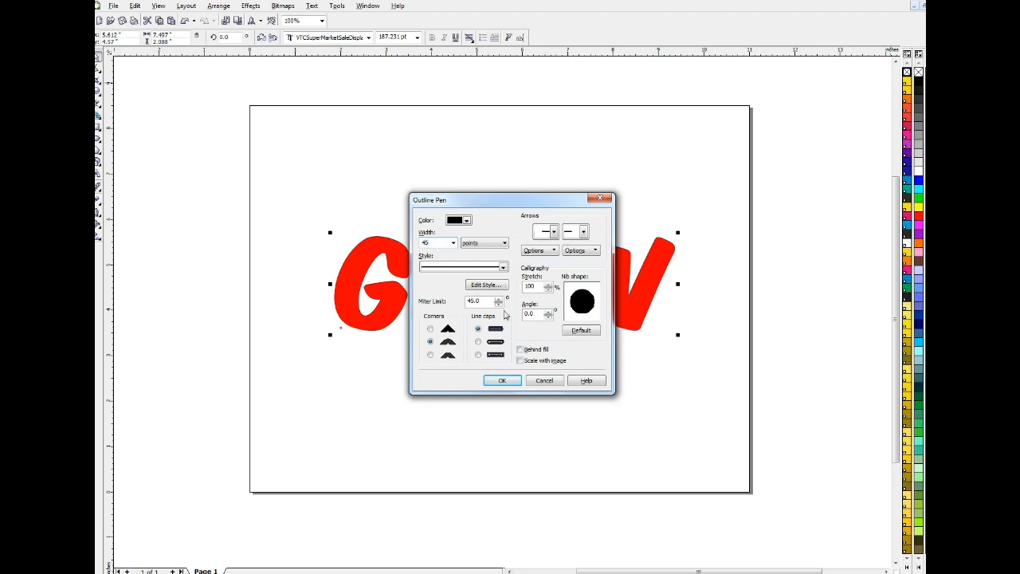
left_click(501, 380)
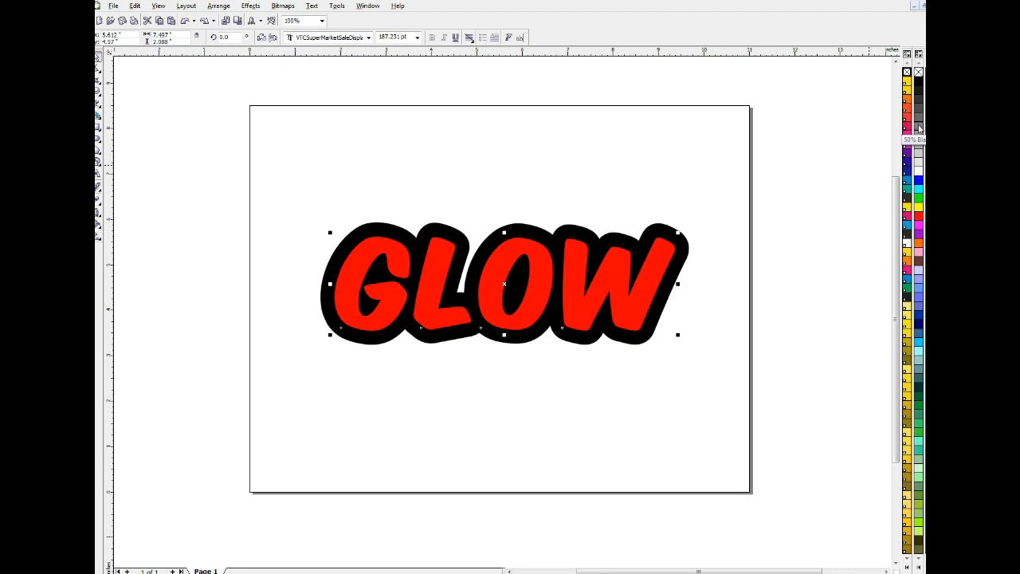
Step: Turn the outline 50% Black and convert the text to a Grayscale (8-bit) bitmap
left_click(918, 128)
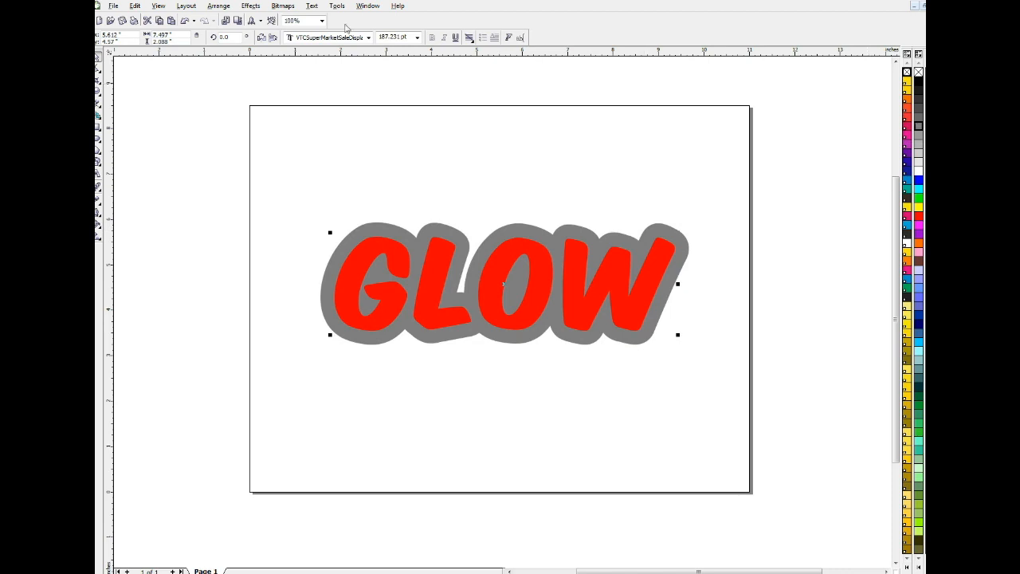
left_click(283, 5)
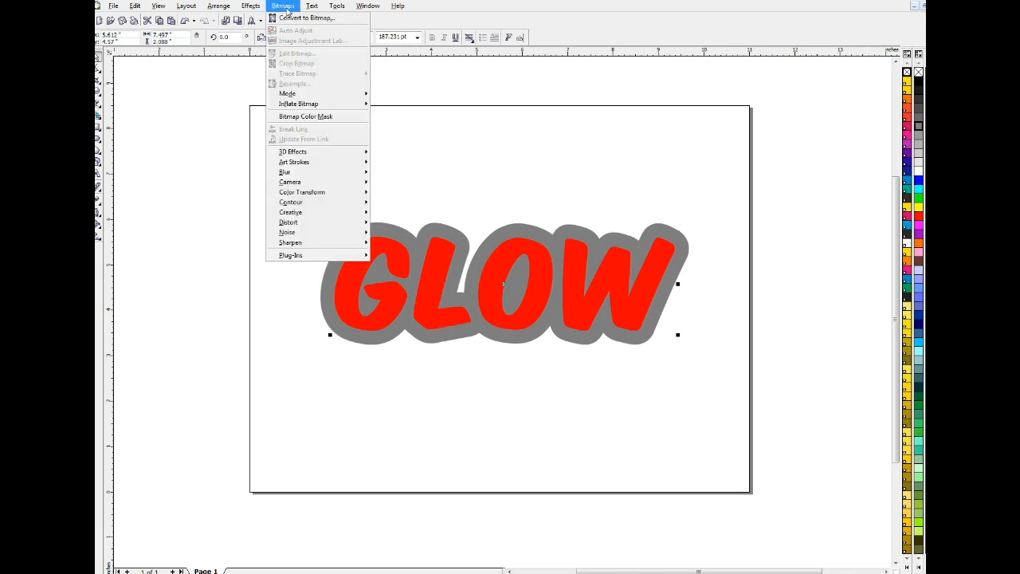
left_click(306, 17)
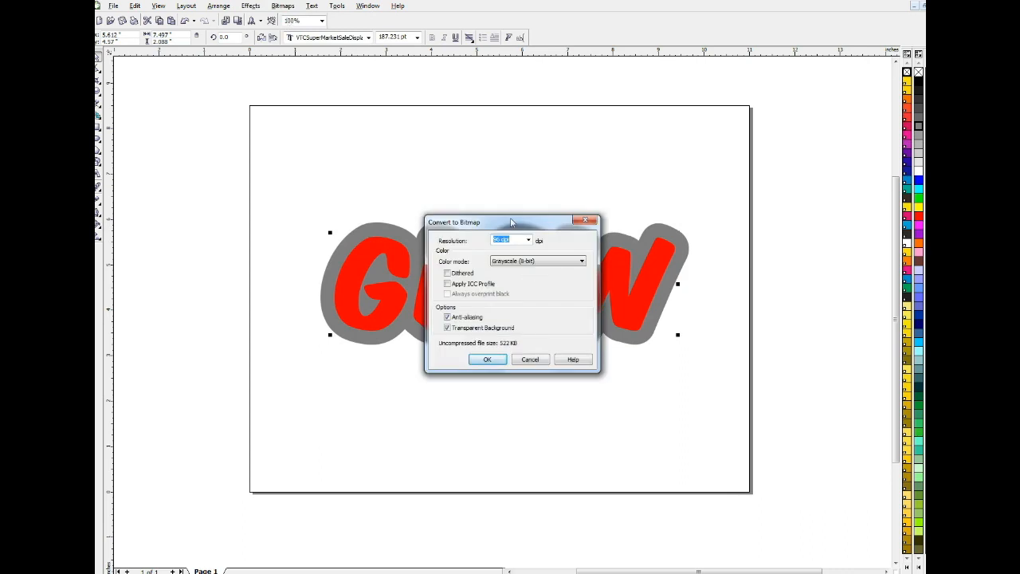
left_click_drag(510, 221, 578, 196)
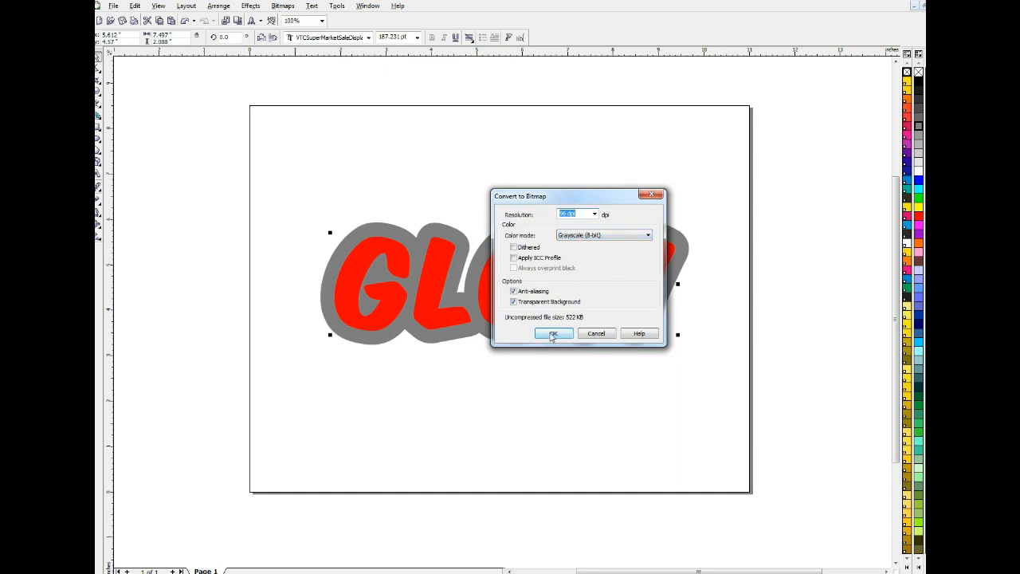
left_click(553, 333)
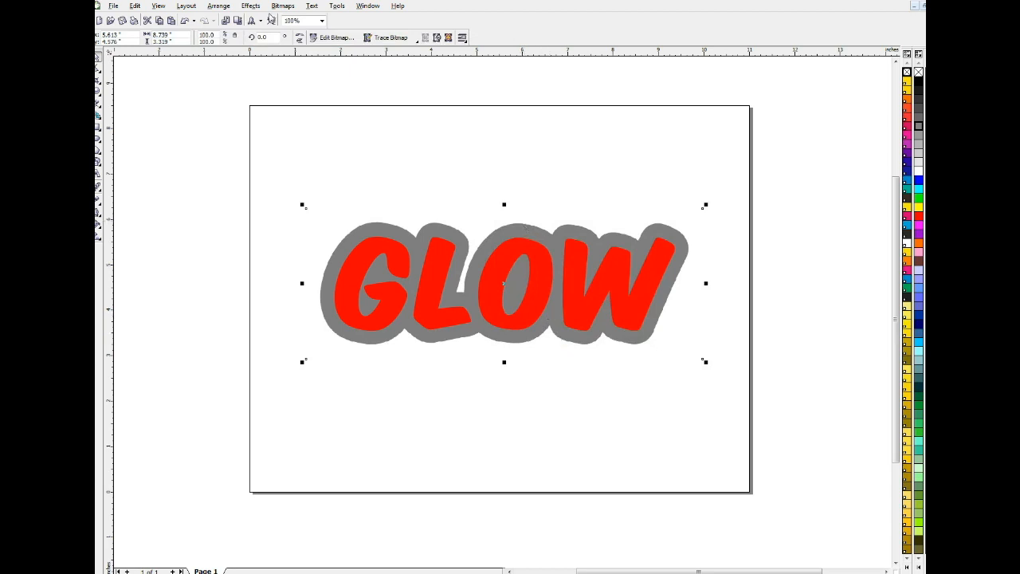
Step: Apply a 14-pixel Gaussian blur to the gray bitmap shadow
left_click(283, 6)
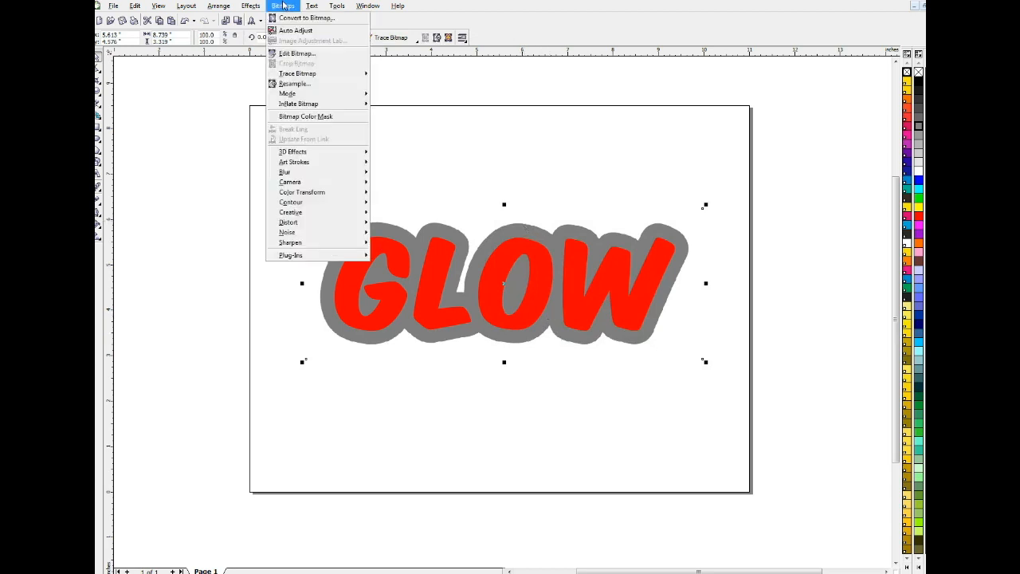
mouse_move(285, 172)
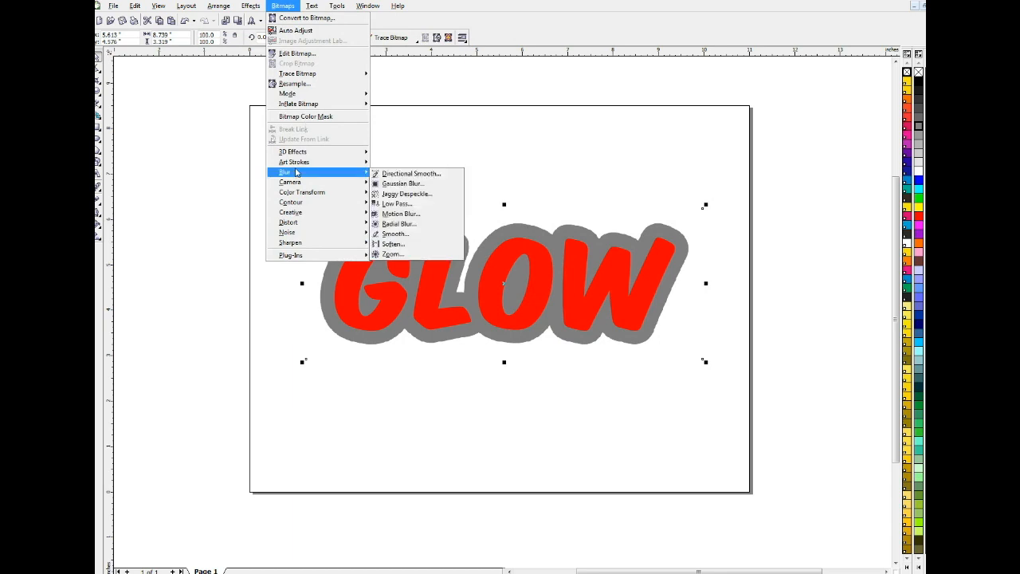
mouse_move(403, 183)
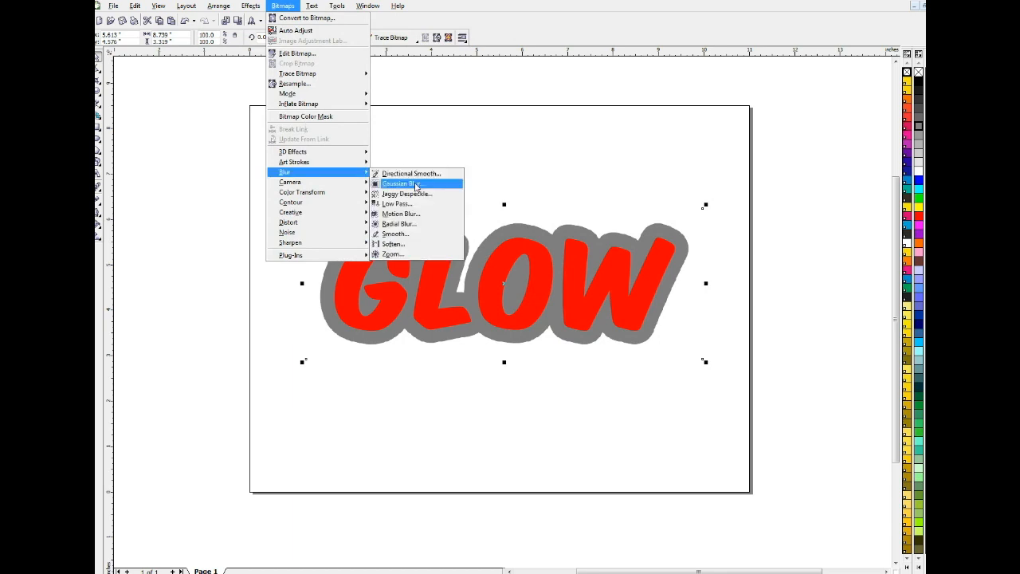
left_click(416, 188)
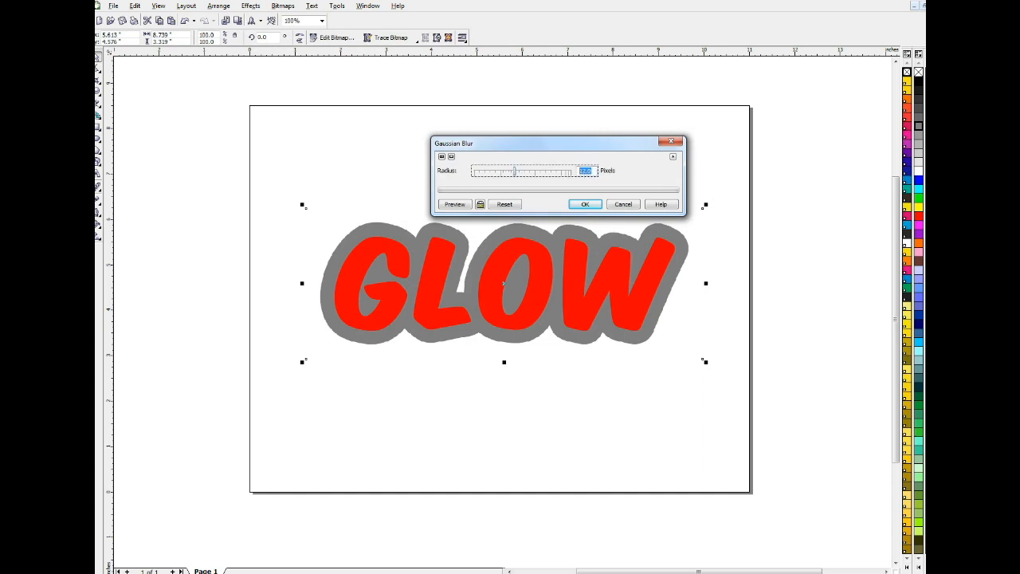
left_click(454, 204)
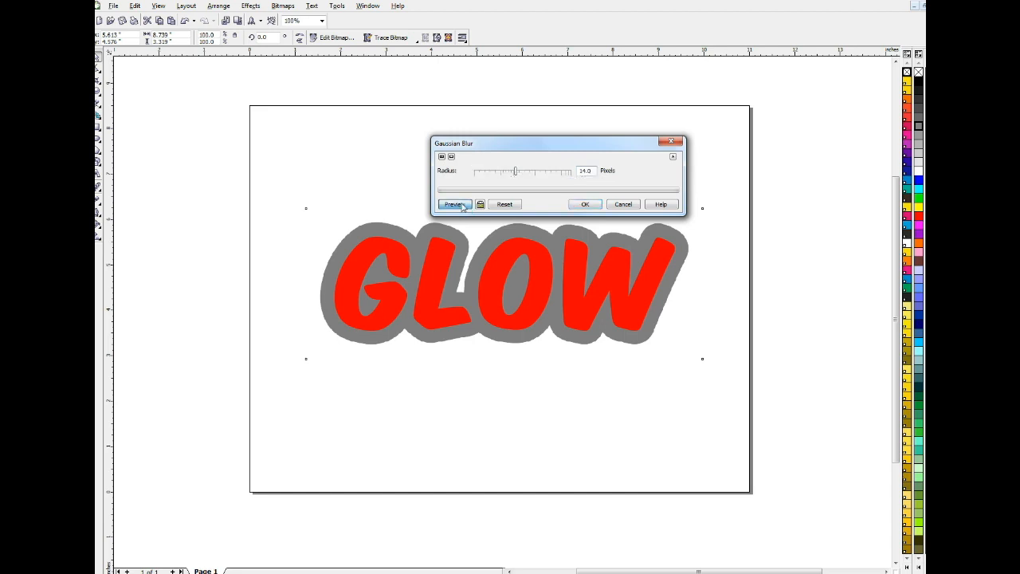
left_click(454, 204)
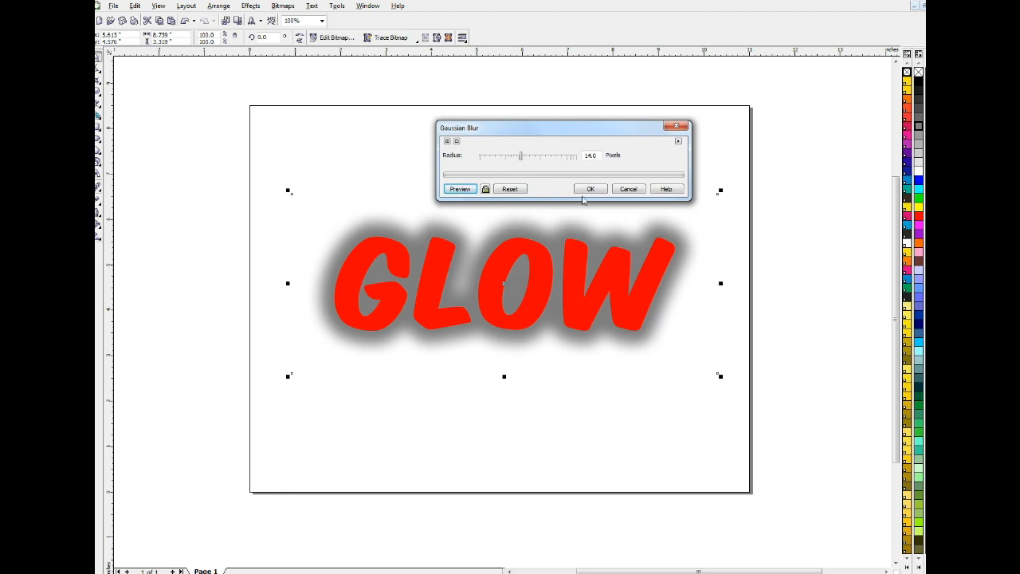
left_click(590, 189)
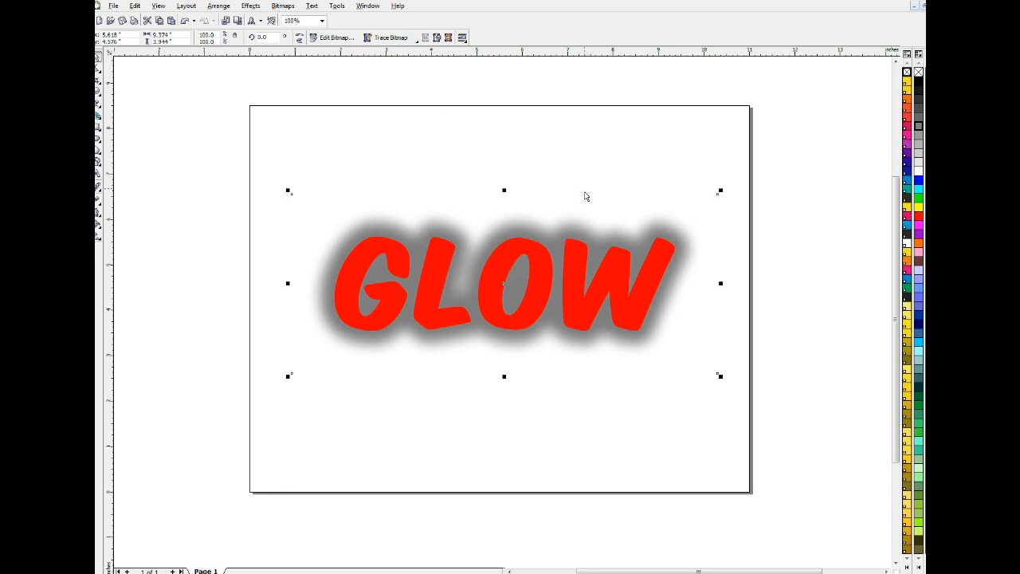
left_click(282, 5)
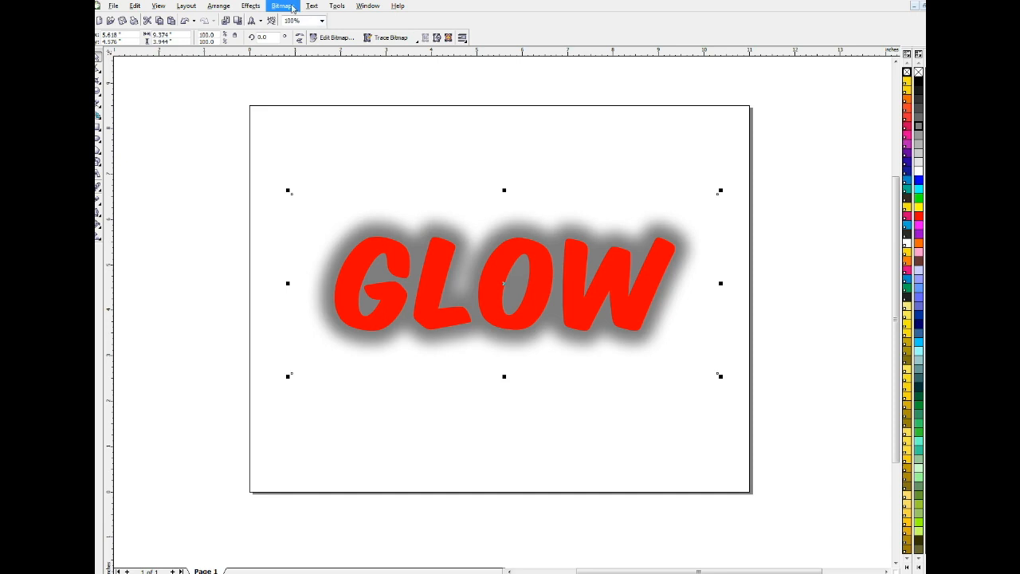
Step: Open the Black and White (1-bit) conversion for the blurred shadow
left_click(281, 6)
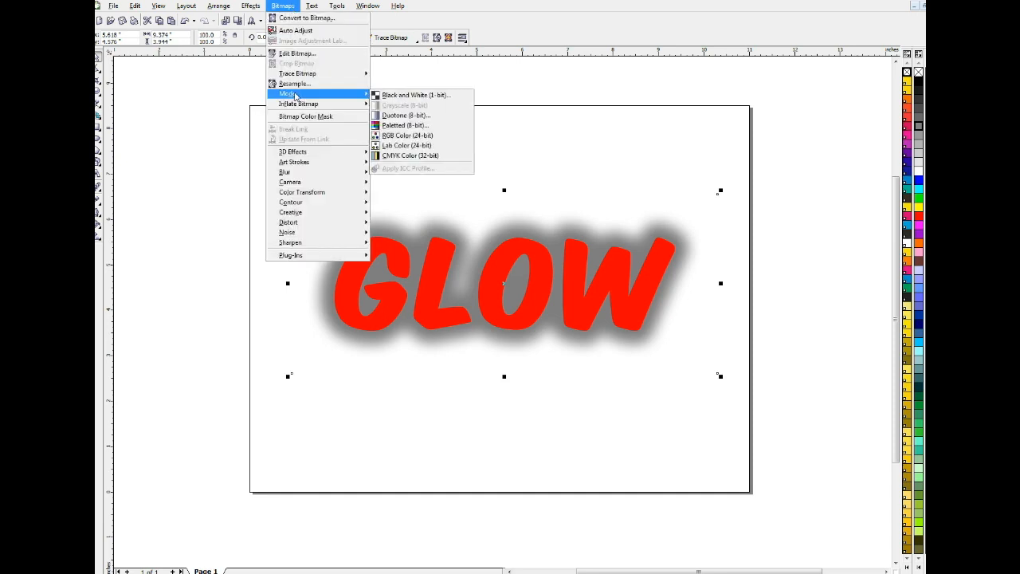
mouse_move(414, 95)
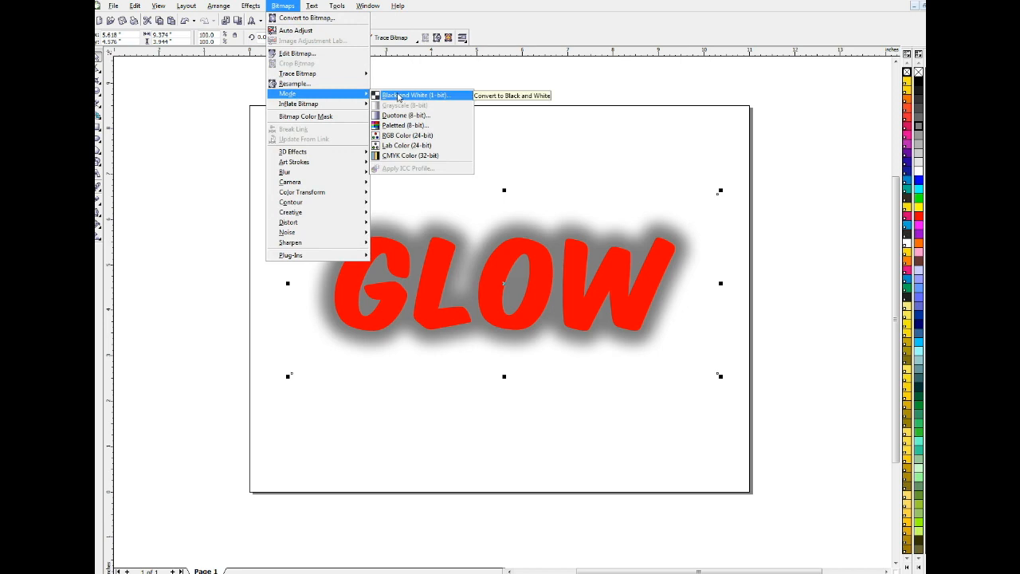
left_click(415, 95)
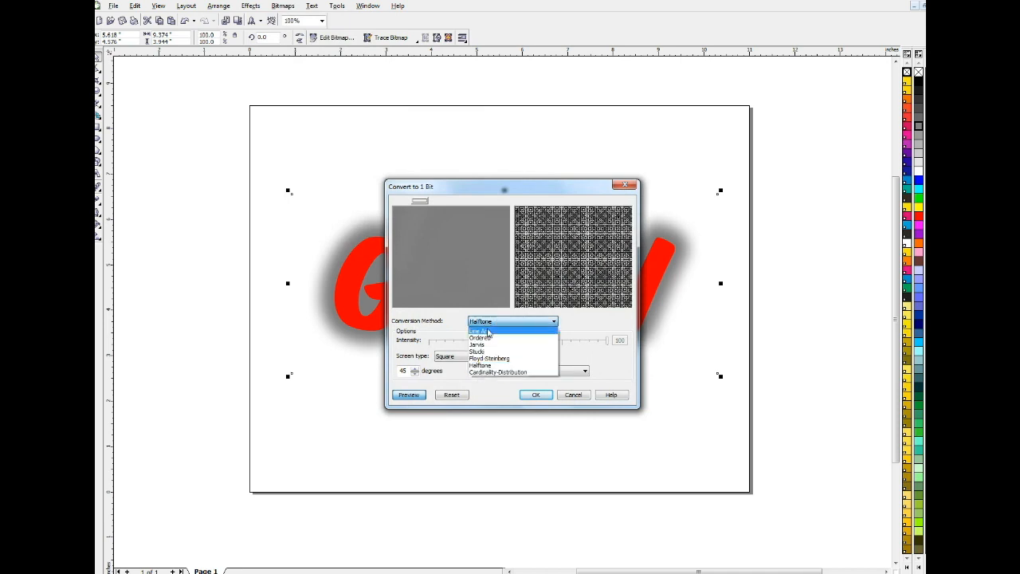
Step: Convert the shadow to 1-bit using Line Art at threshold 191
left_click(478, 331)
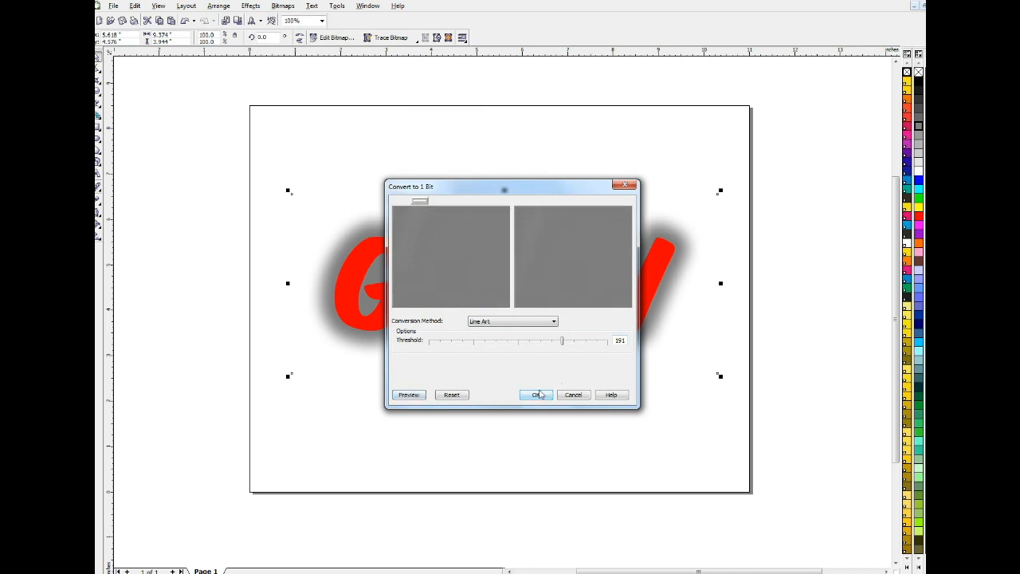
left_click(536, 394)
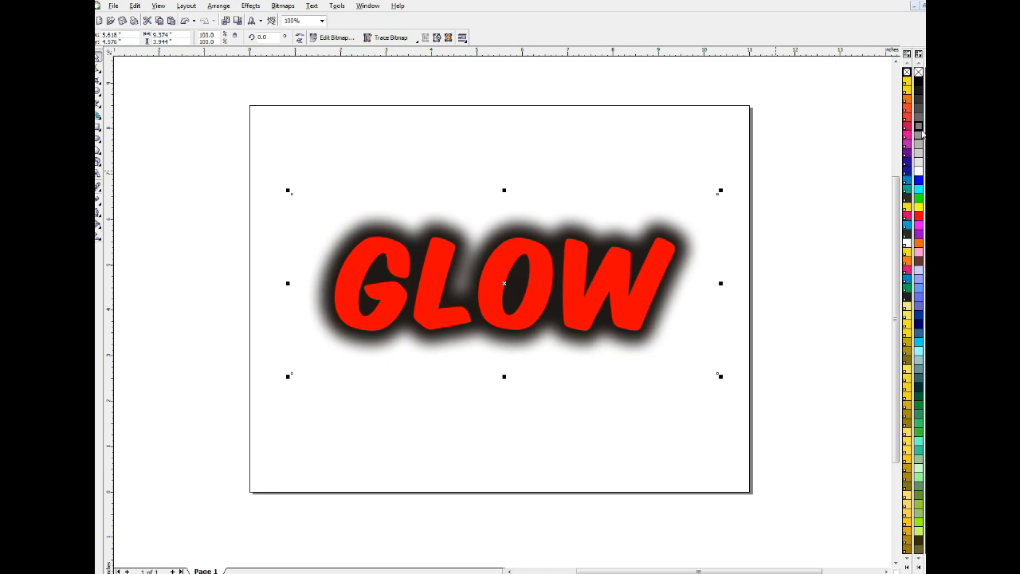
mouse_move(918, 137)
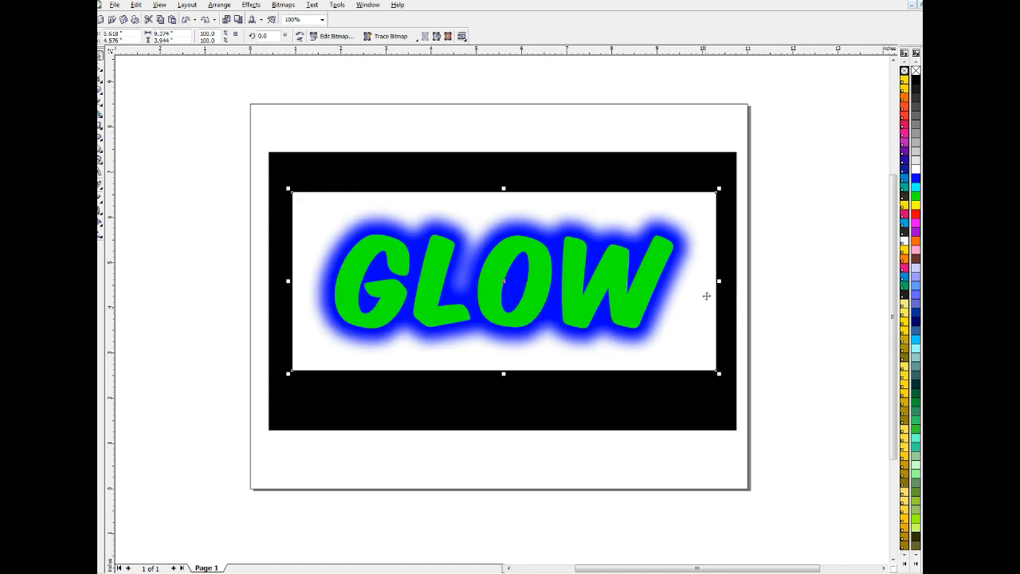
mouse_move(683, 226)
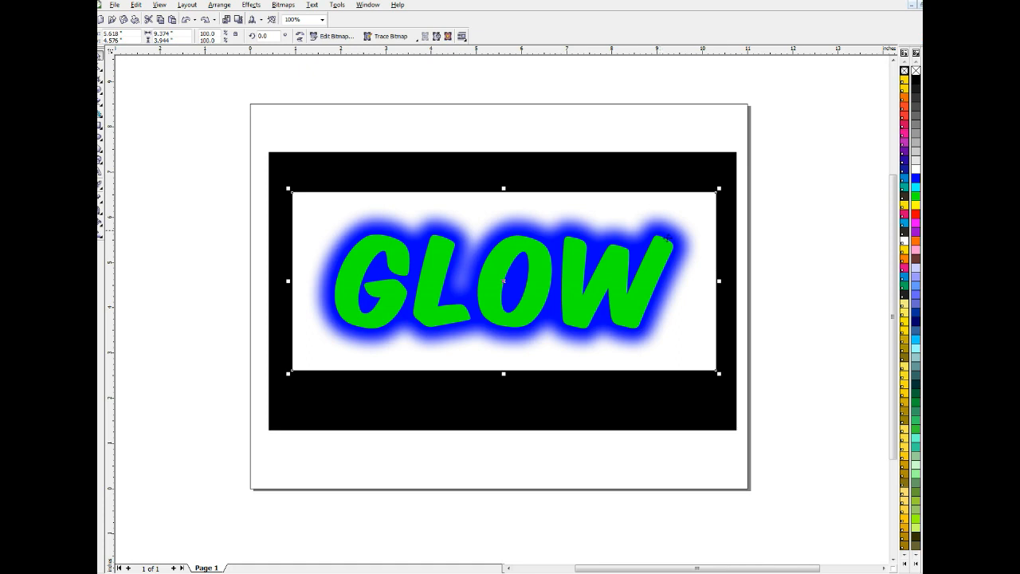
mouse_move(677, 221)
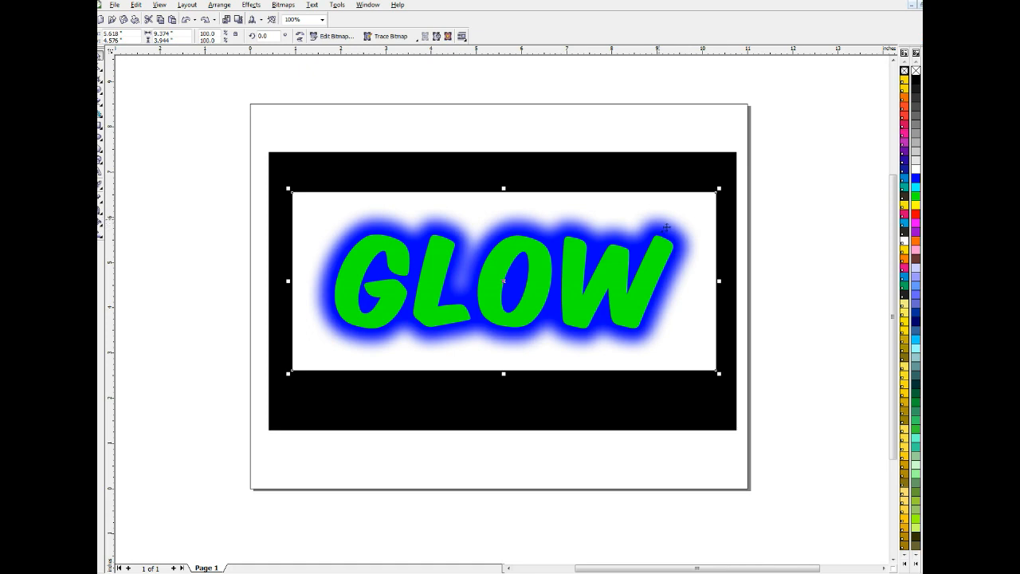
mouse_move(673, 216)
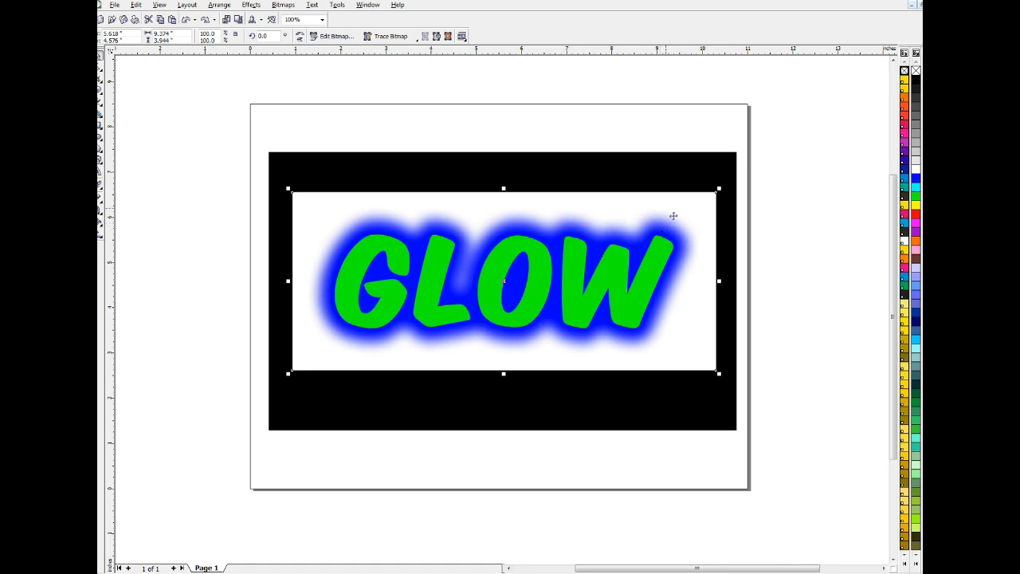
mouse_move(786, 139)
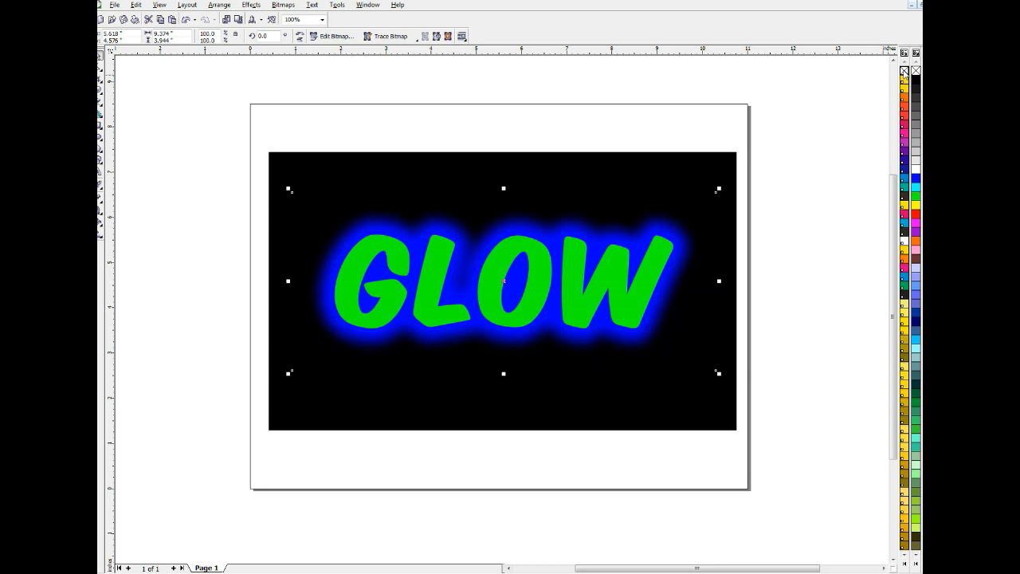
mouse_move(822, 124)
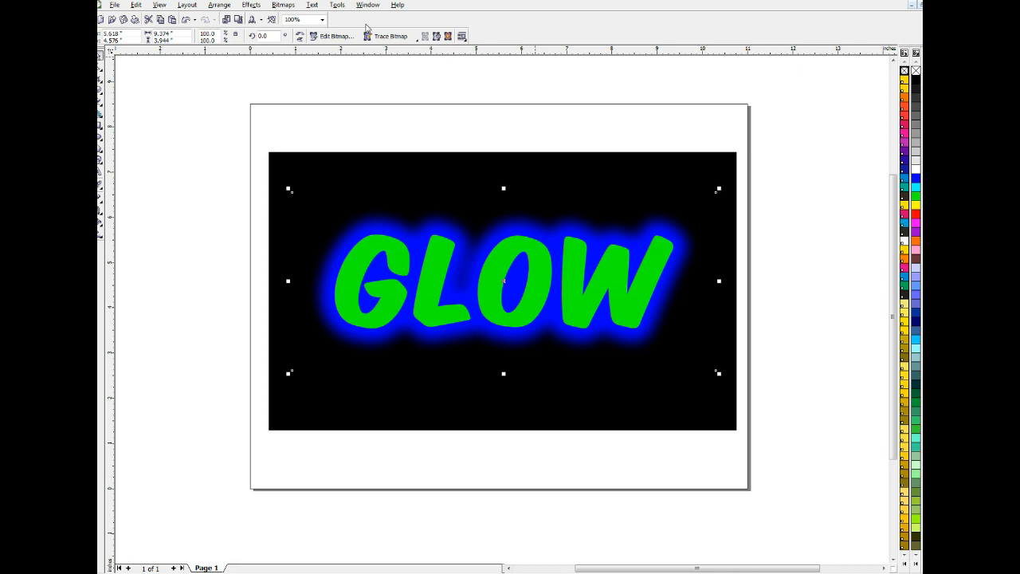
Step: Recolor the glow around GLOW from yellow to green
left_click(206, 19)
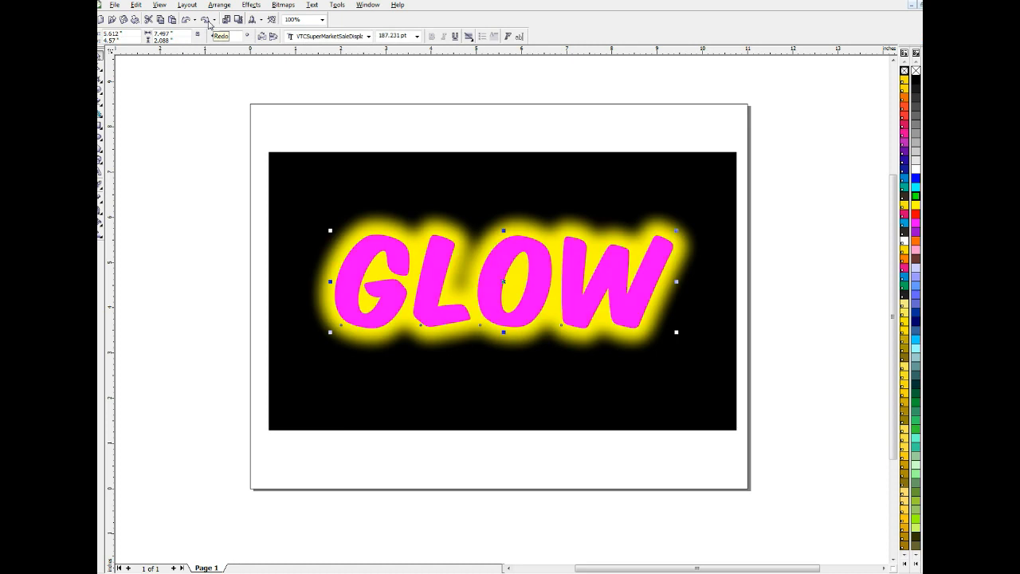
left_click(207, 19)
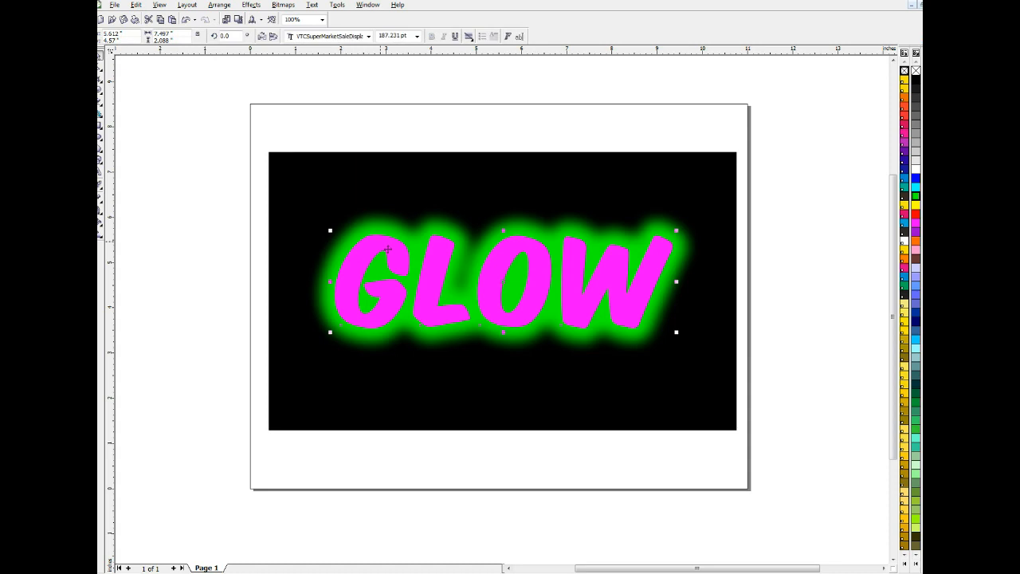
mouse_move(762, 158)
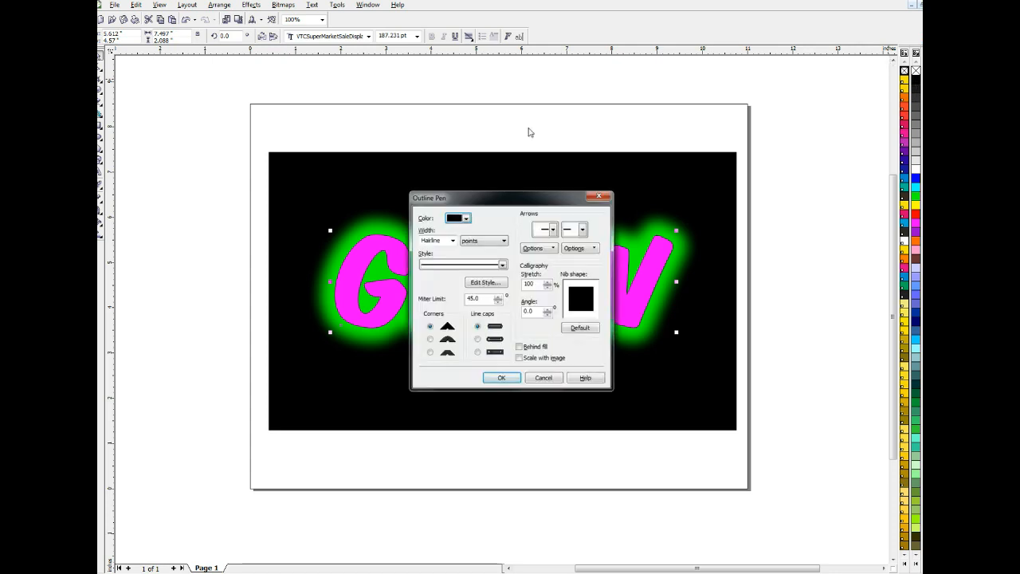
Step: Set a 9 pt rounded black outline behind the fill, scaling with the text
left_click(435, 240)
type("9")
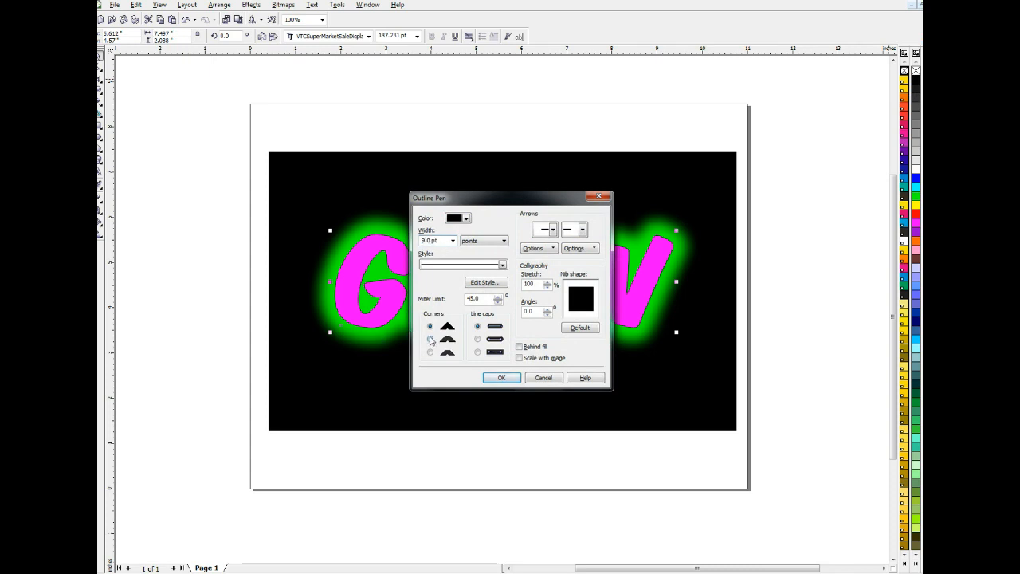
left_click(431, 339)
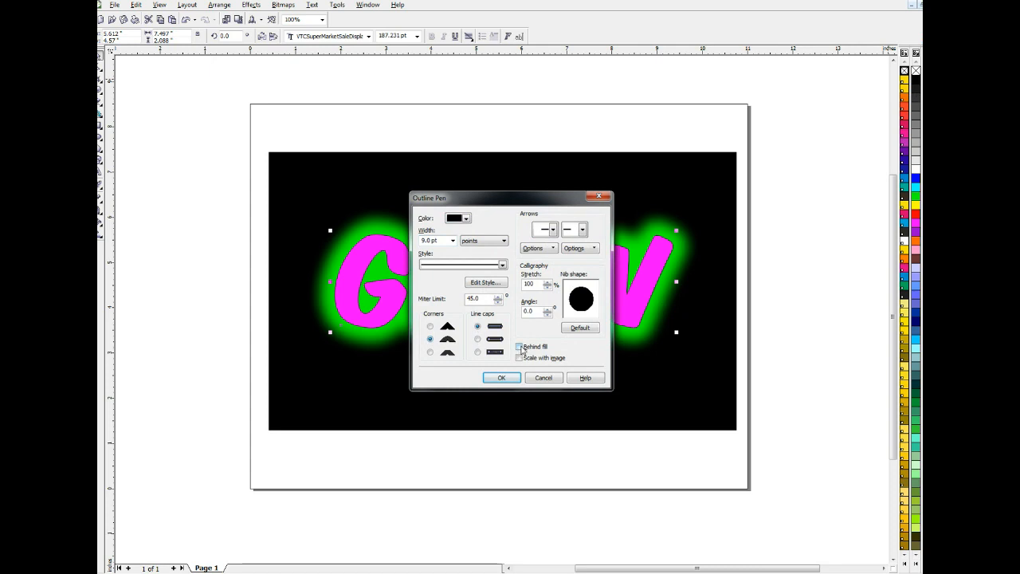
left_click(520, 346)
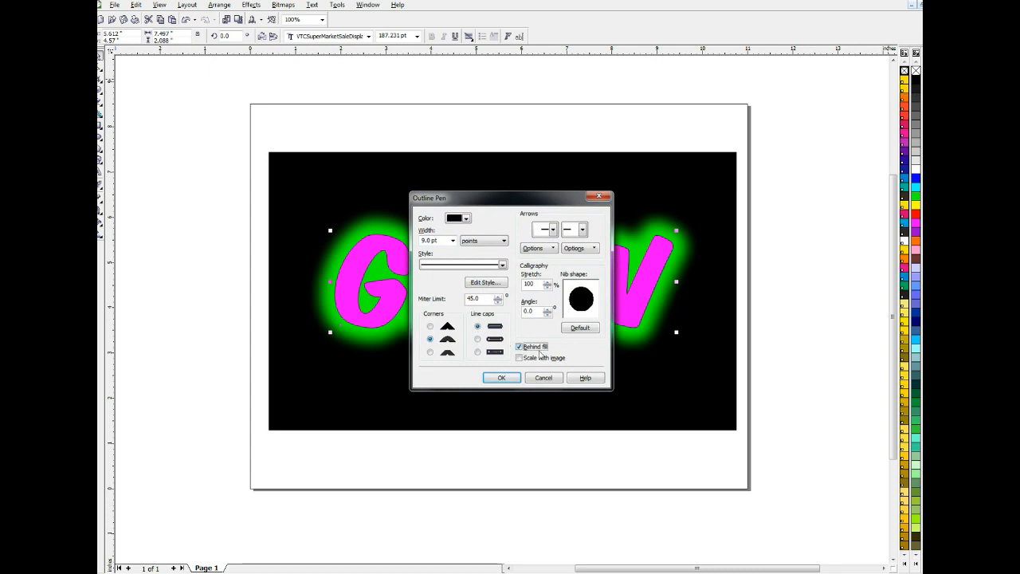
left_click(518, 357)
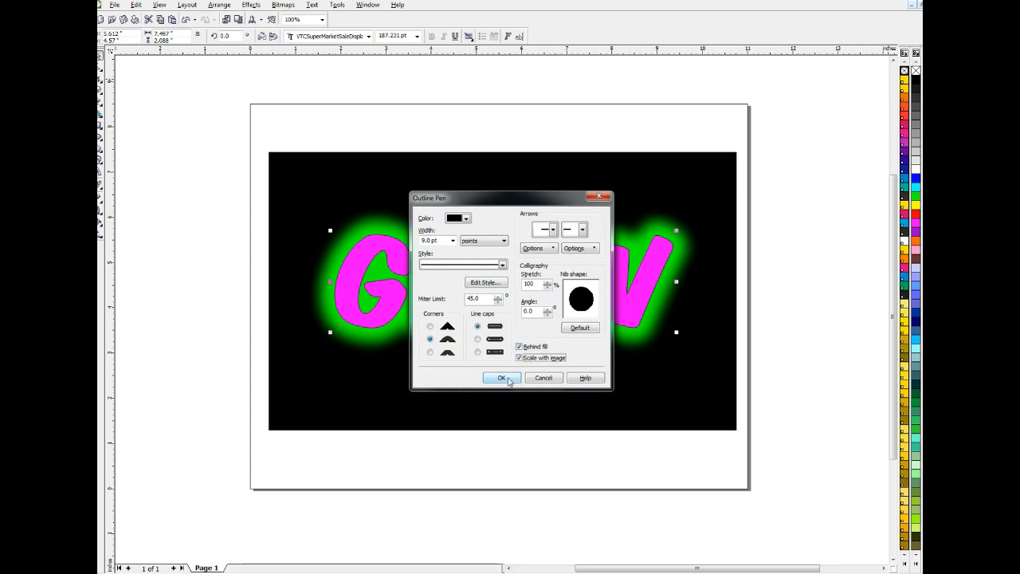
left_click(501, 377)
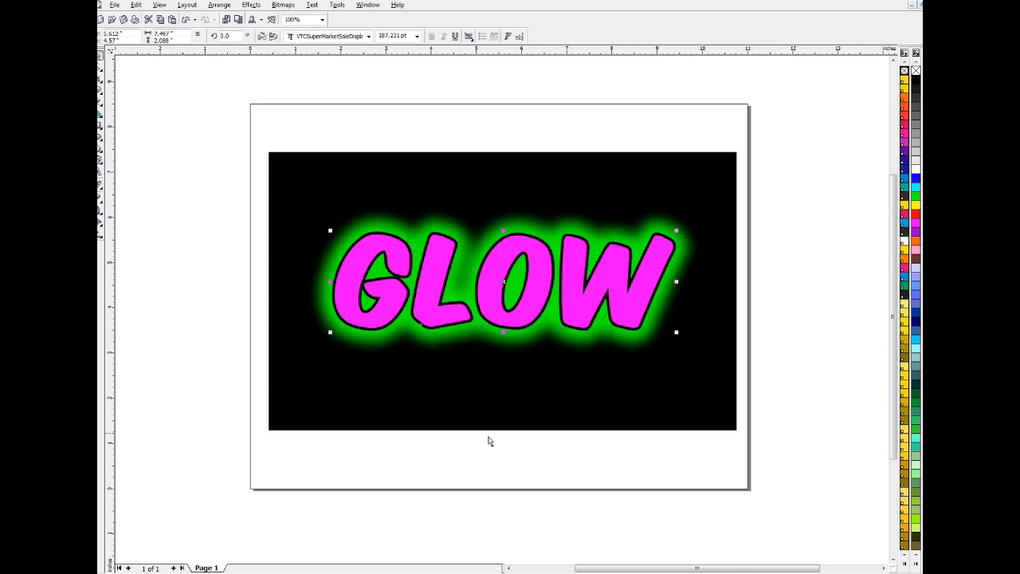
left_click(490, 446)
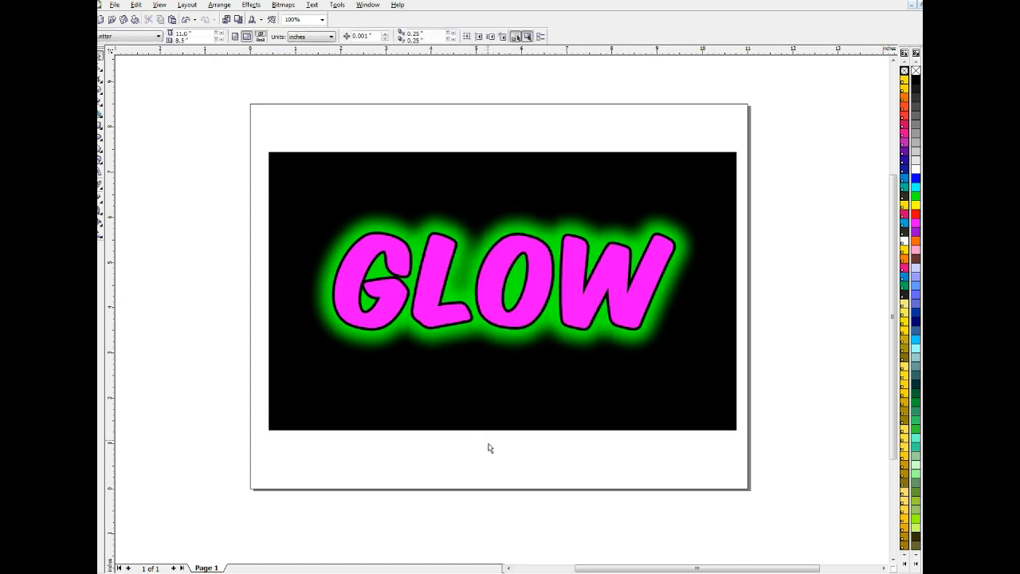